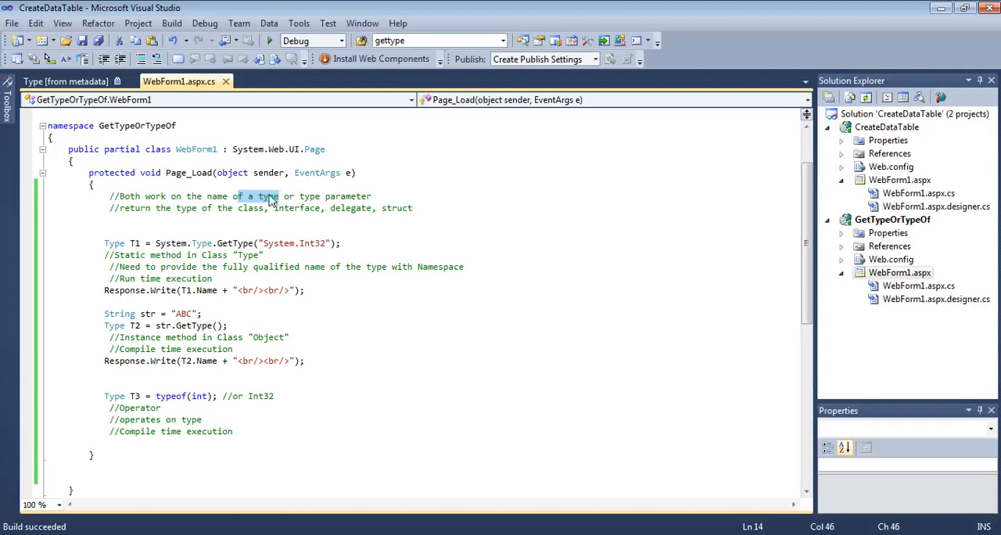
{"action": "mouse_move", "coordinate": [287, 213]}
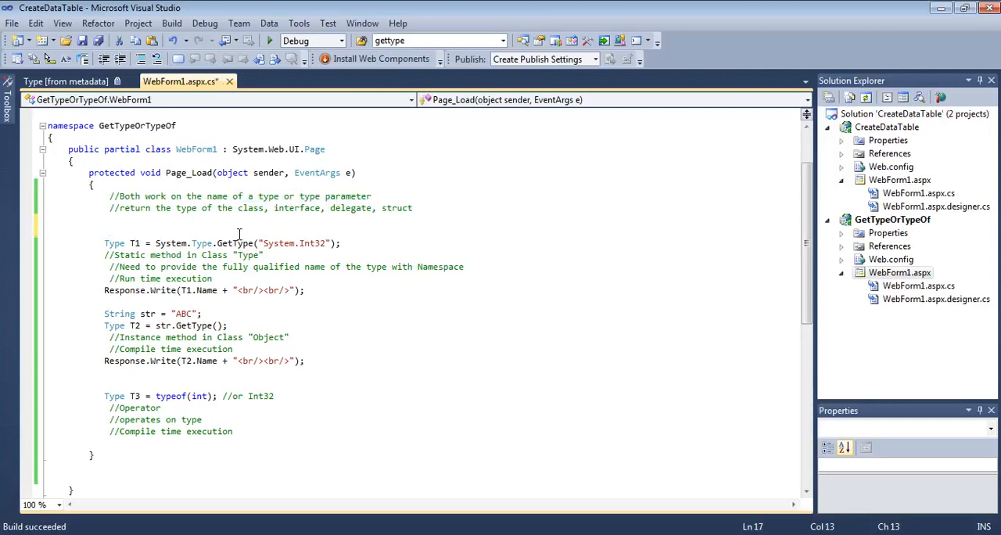
Write List<int> list = new List<int>(); via IntelliSense, then add the variable name list after List<int>
{"action": "type", "text": "li"}
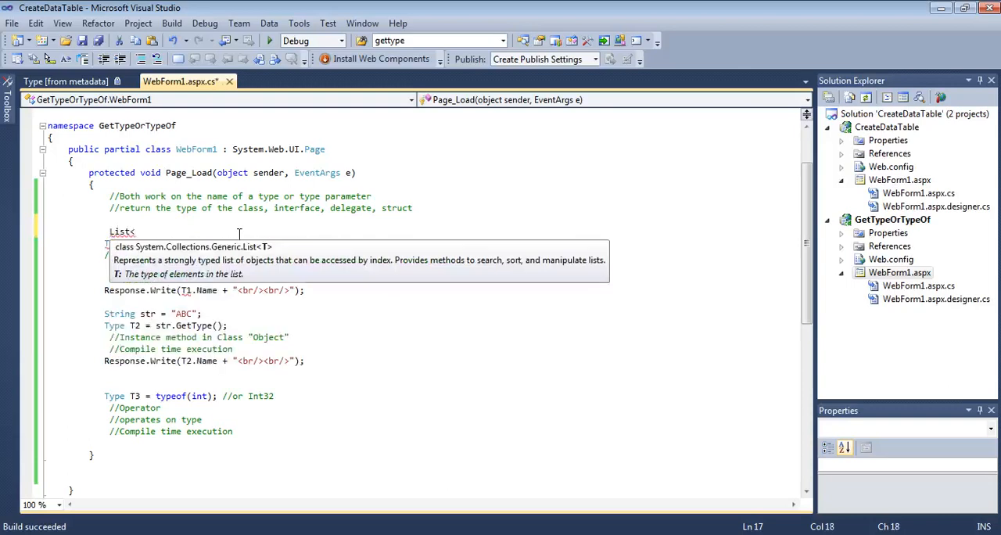
{"action": "type", "text": "int> ="}
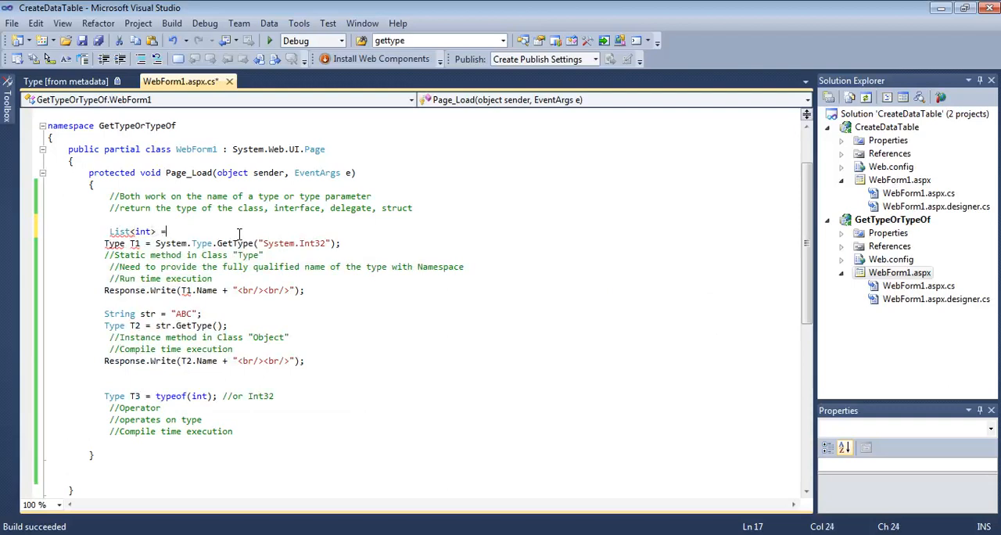
{"action": "type", "text": "new l"}
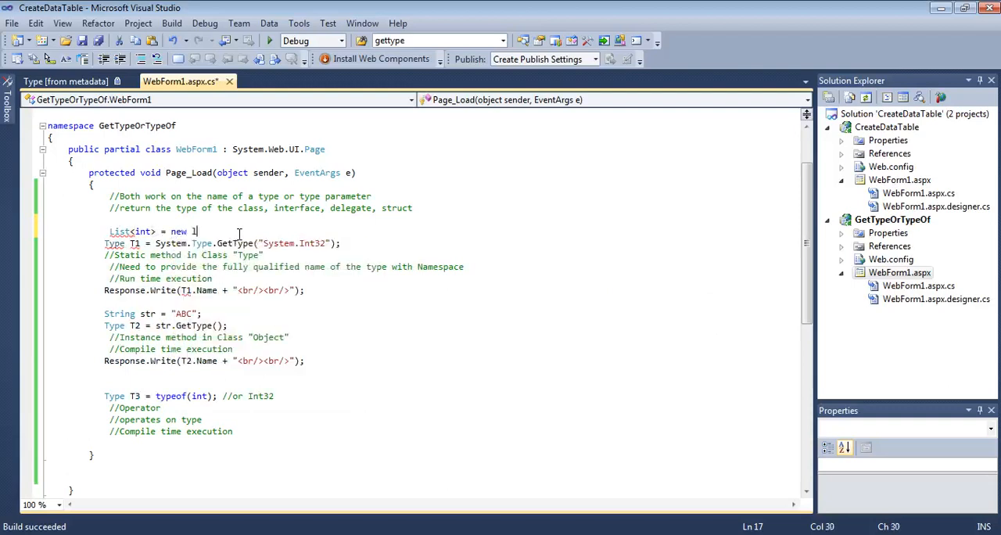
{"action": "type", "text": "ist<int>"}
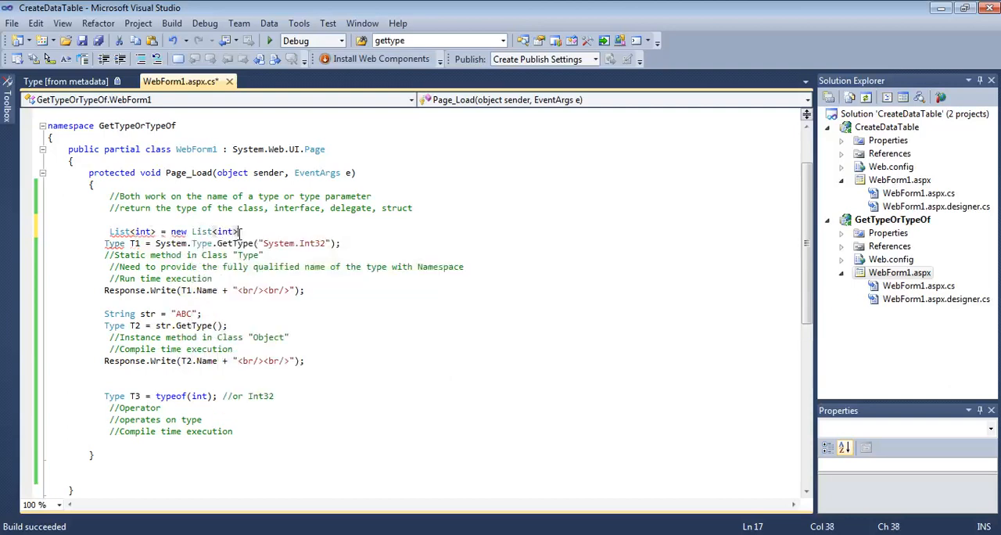
{"action": "key", "text": "enter"}
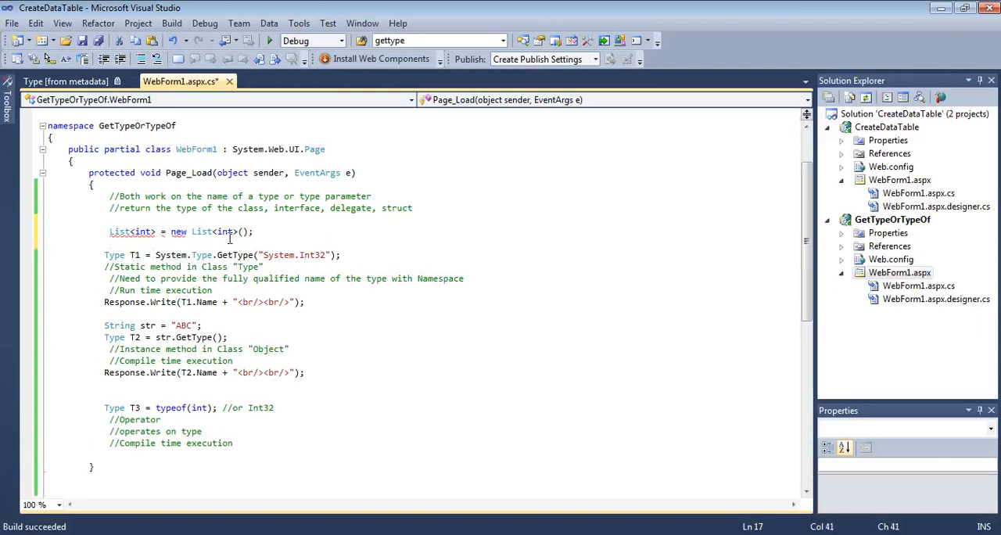
{"action": "left_click", "coordinate": [156, 232]}
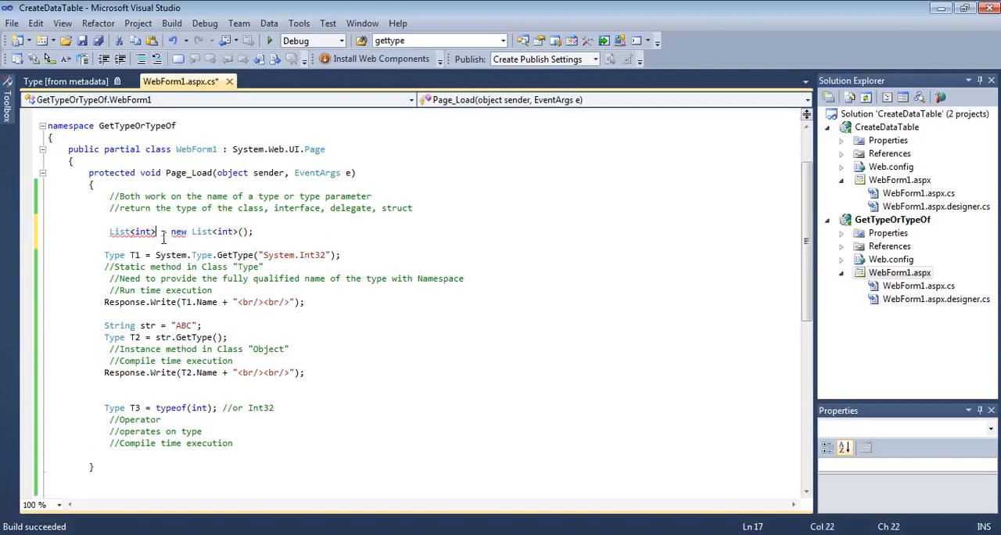
{"action": "type", "text": "list"}
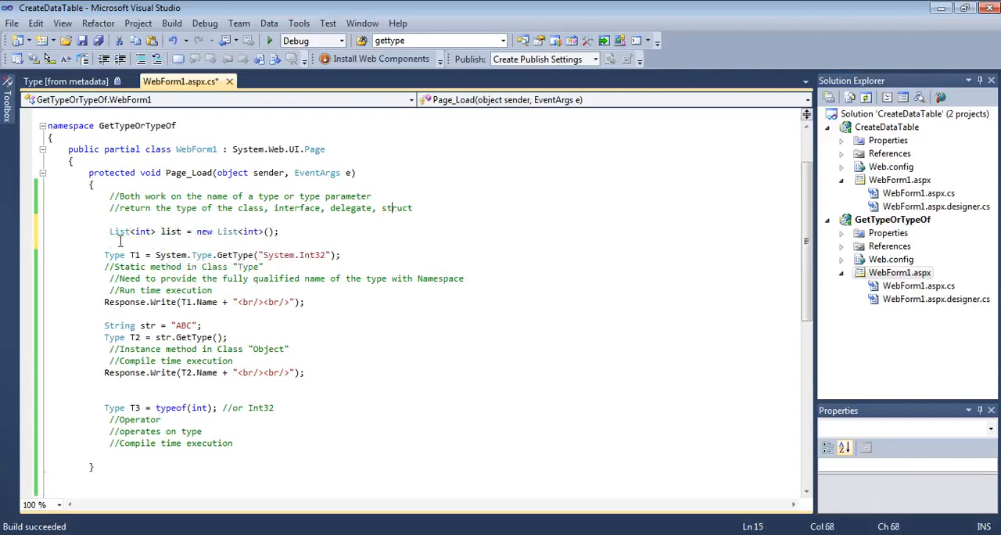
{"action": "double_click", "coordinate": [143, 232]}
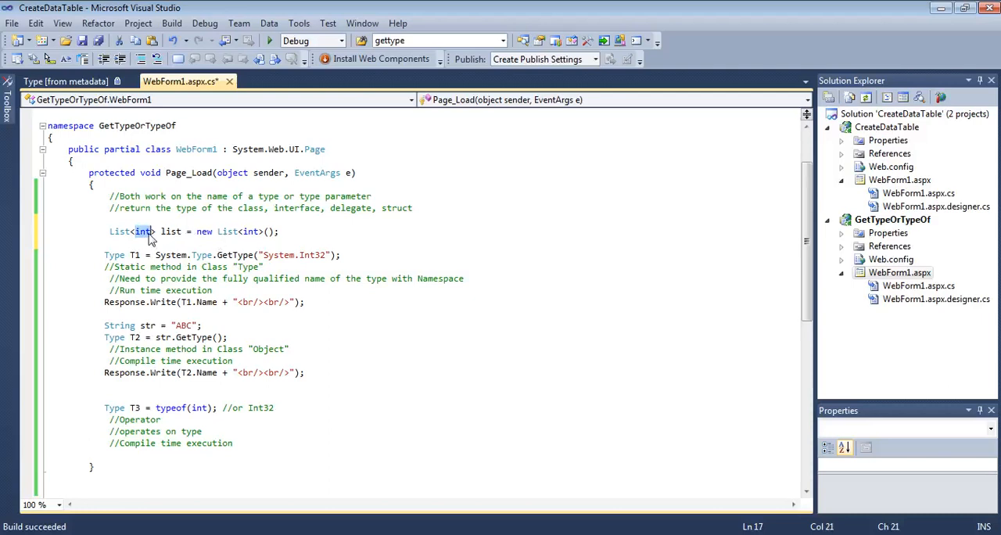
{"action": "left_click", "coordinate": [346, 231]}
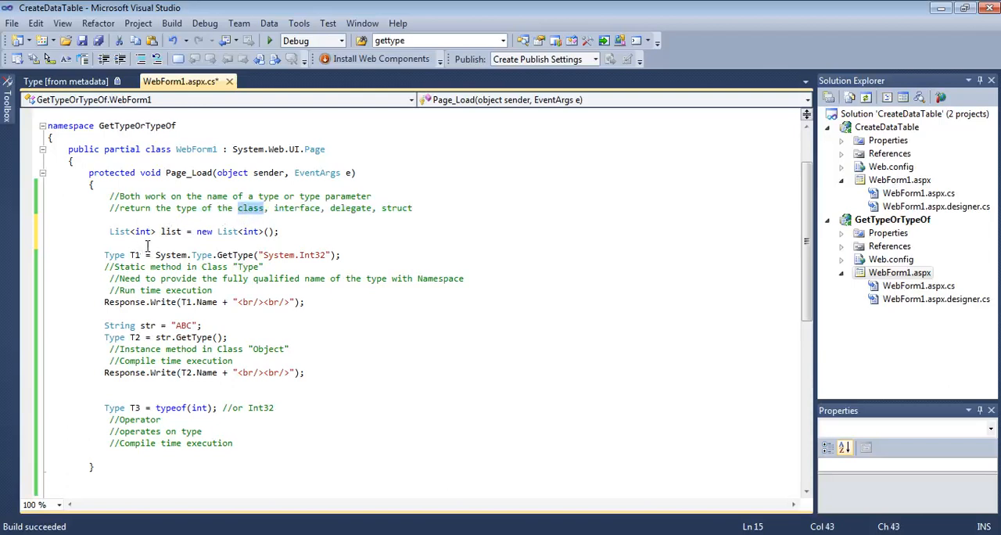
{"action": "mouse_move", "coordinate": [154, 244]}
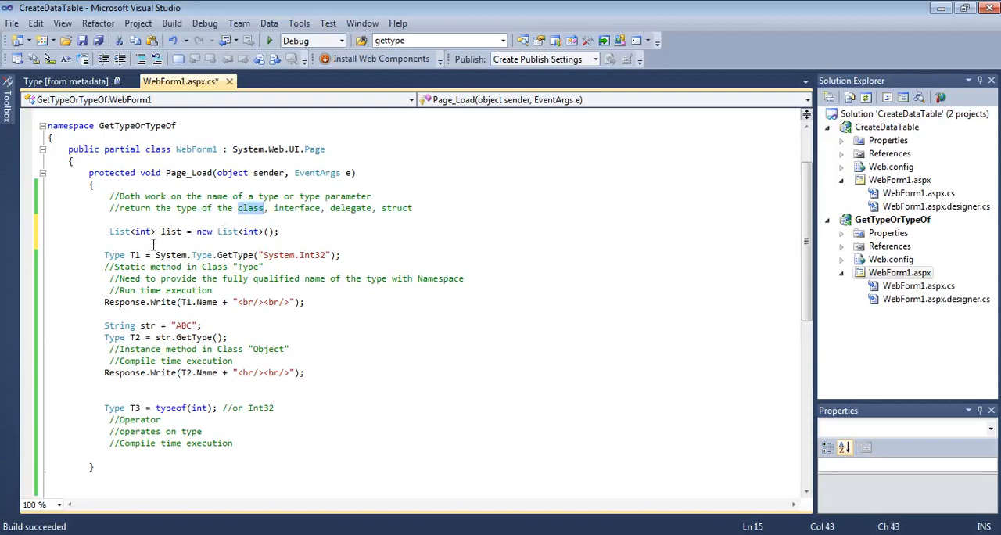
{"action": "mouse_move", "coordinate": [278, 211]}
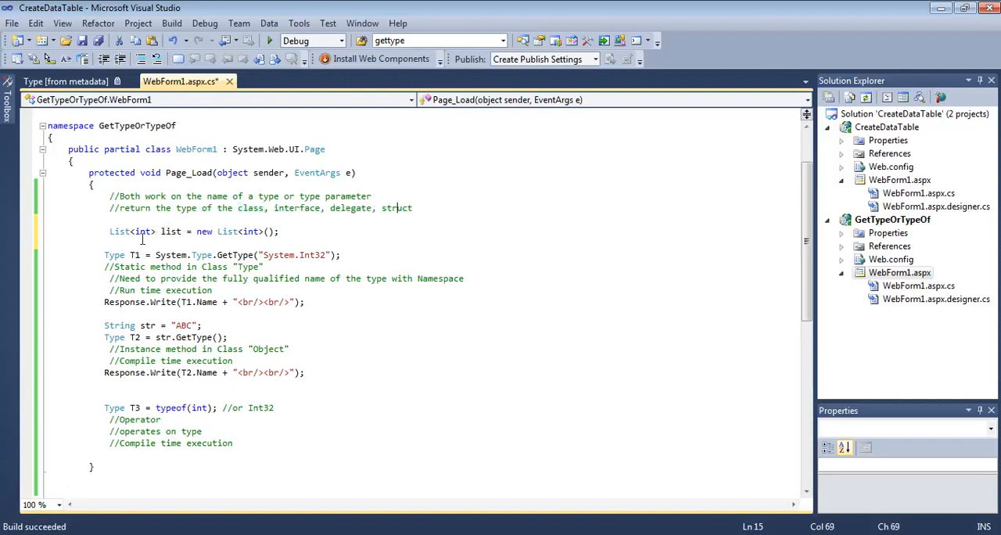
{"action": "mouse_move", "coordinate": [141, 231]}
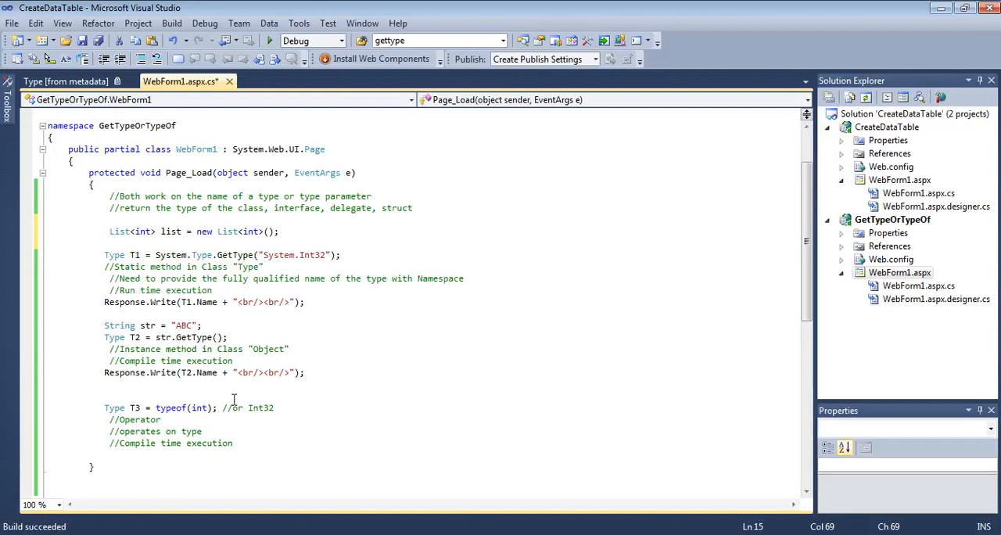
{"action": "mouse_move", "coordinate": [409, 294]}
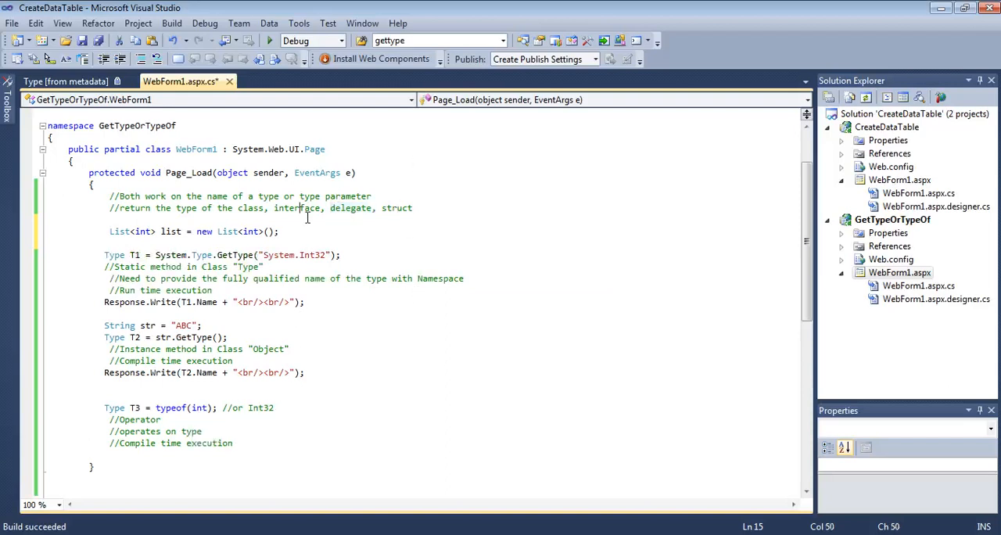
{"action": "double_click", "coordinate": [297, 207]}
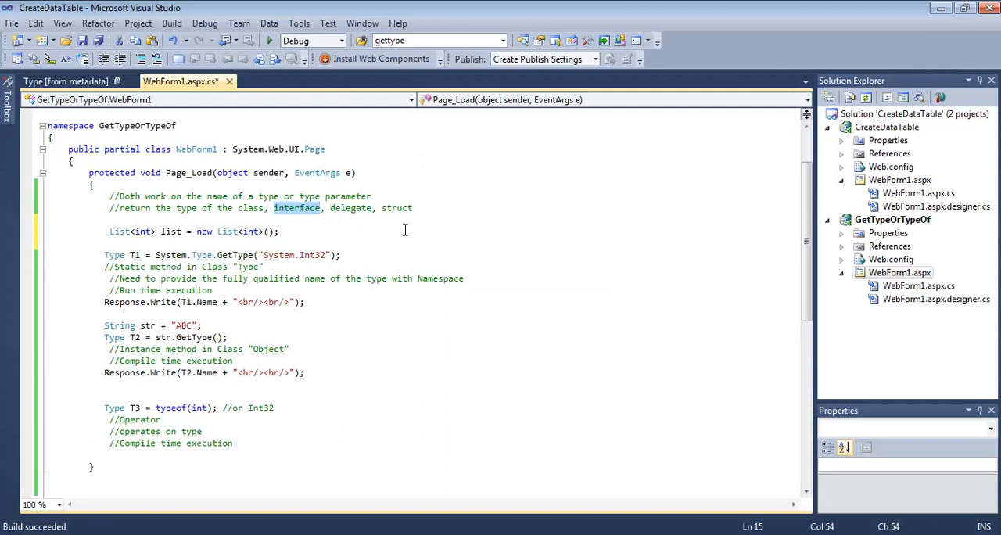
{"action": "left_click", "coordinate": [354, 243]}
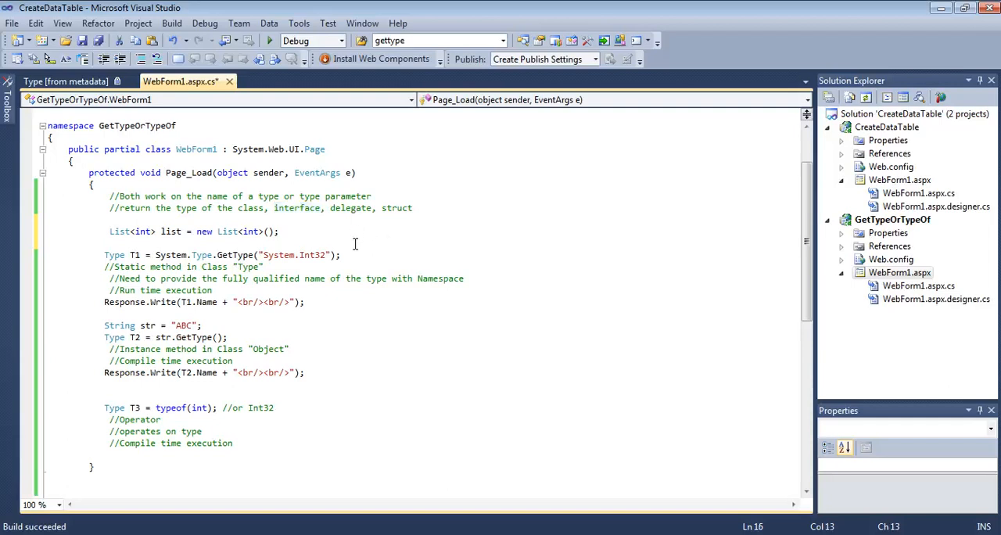
{"action": "mouse_move", "coordinate": [325, 238]}
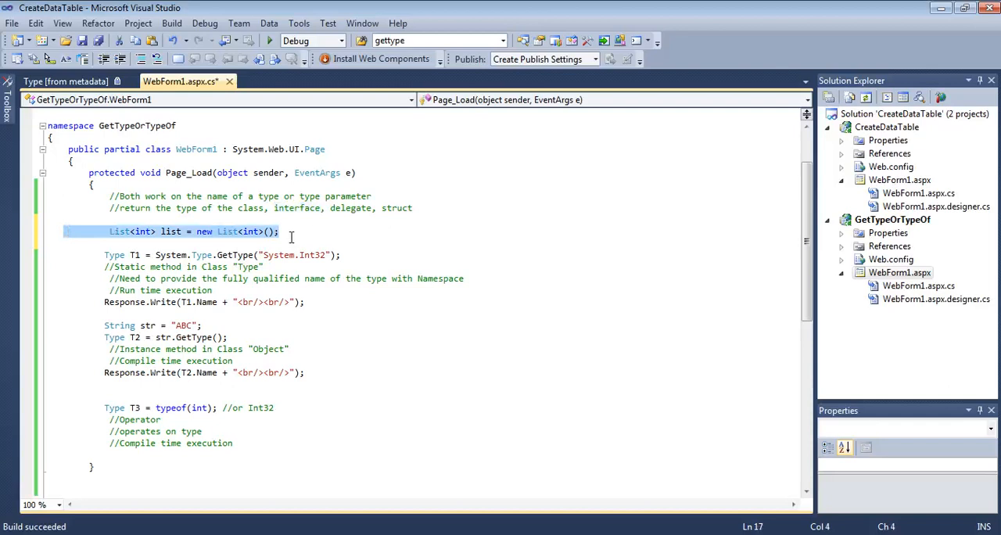
Delete the List line, highlight GetType and Type in turn, then place the caret in the "System.Int32" string
{"action": "key", "text": "Delete"}
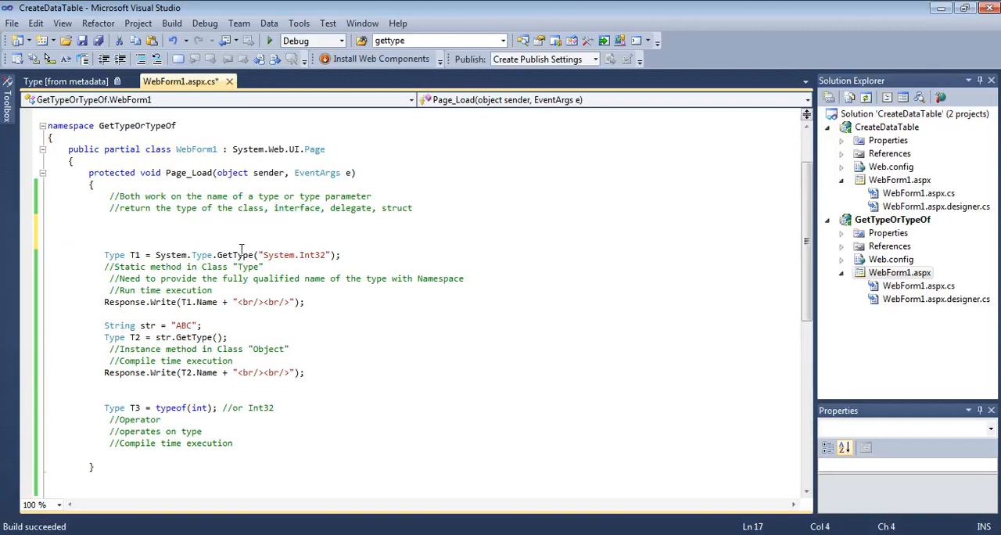
{"action": "double_click", "coordinate": [238, 255]}
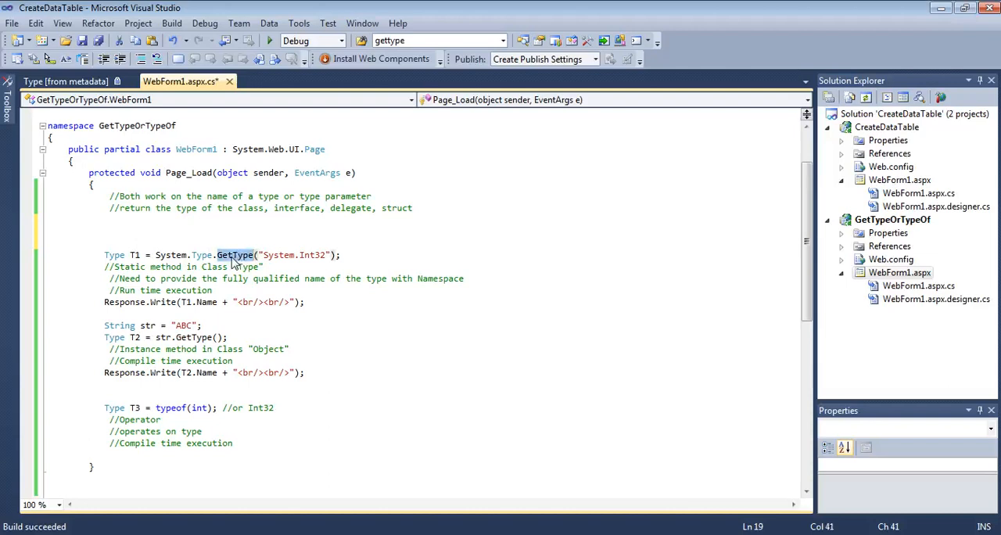
{"action": "mouse_move", "coordinate": [144, 276]}
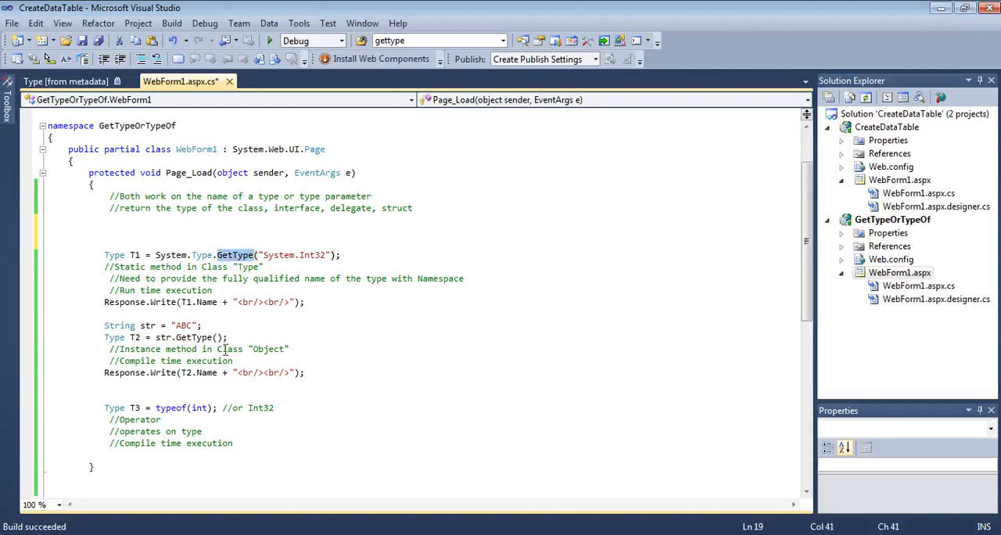
{"action": "left_click", "coordinate": [316, 357]}
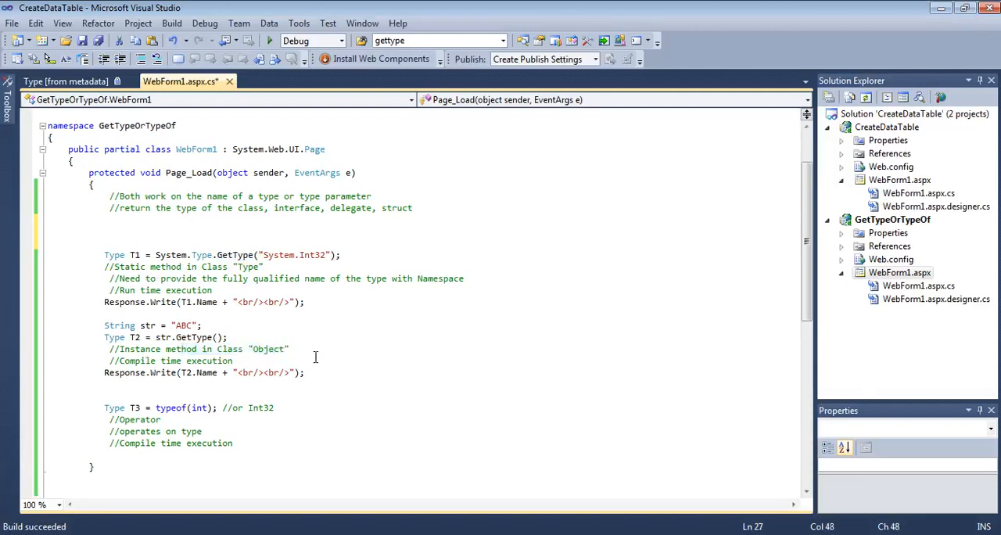
{"action": "left_click", "coordinate": [158, 272]}
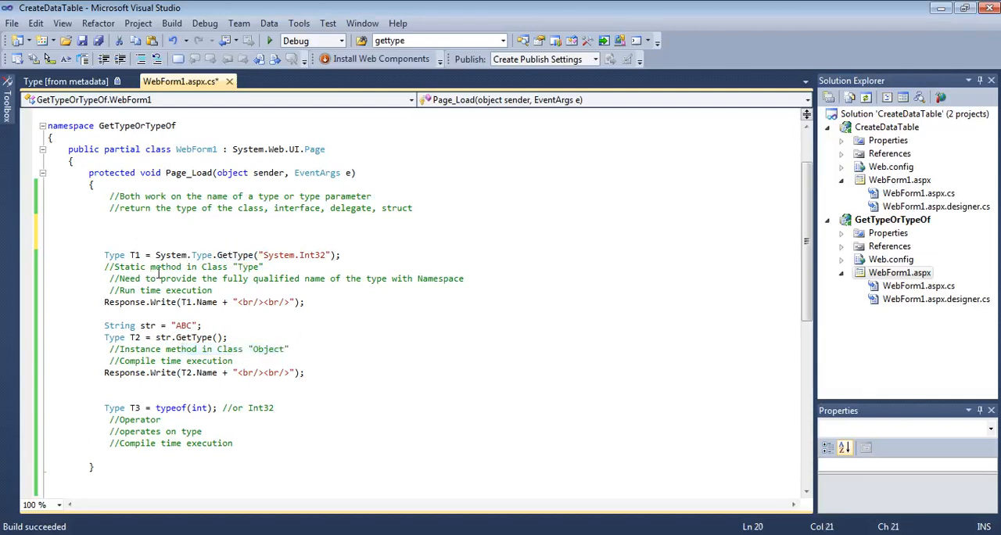
{"action": "double_click", "coordinate": [202, 253]}
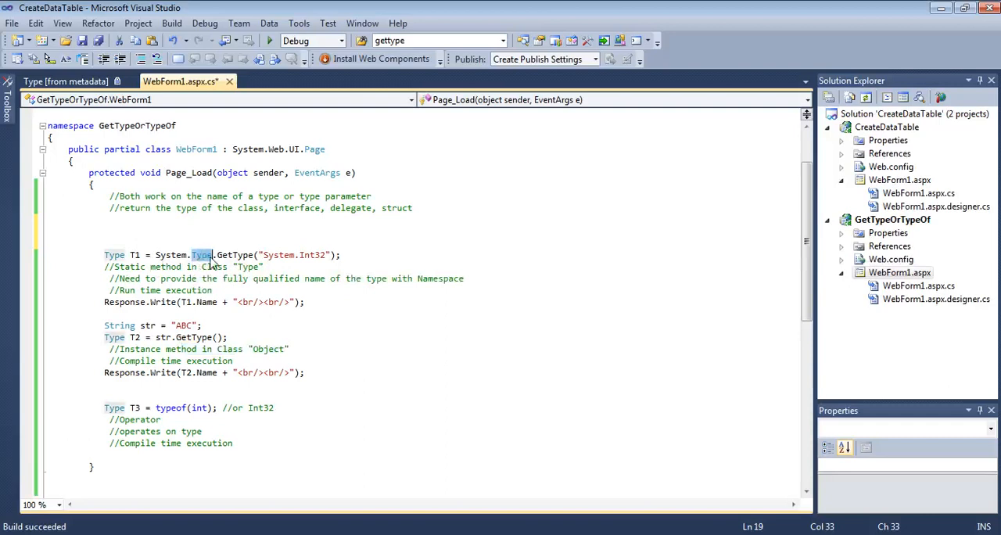
{"action": "mouse_move", "coordinate": [207, 258]}
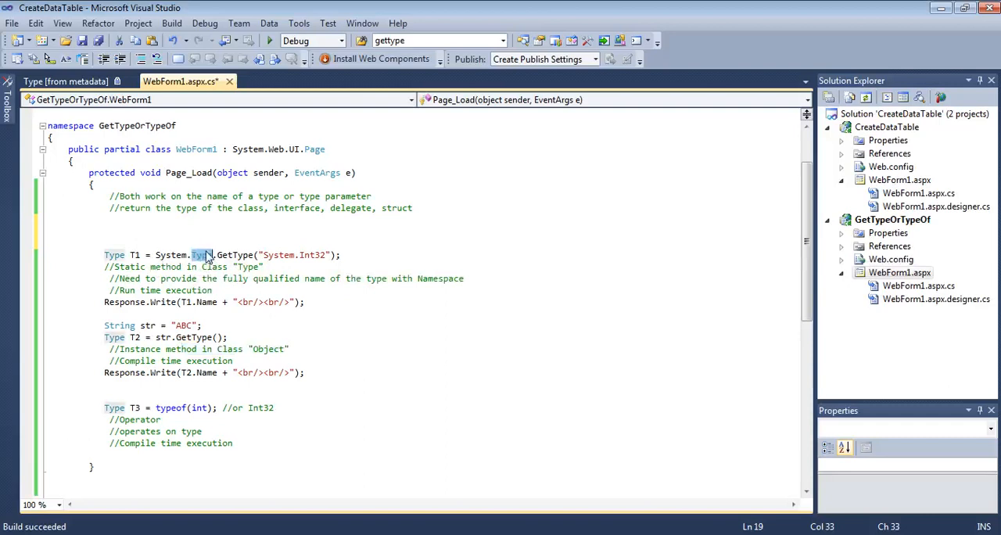
{"action": "mouse_move", "coordinate": [233, 255]}
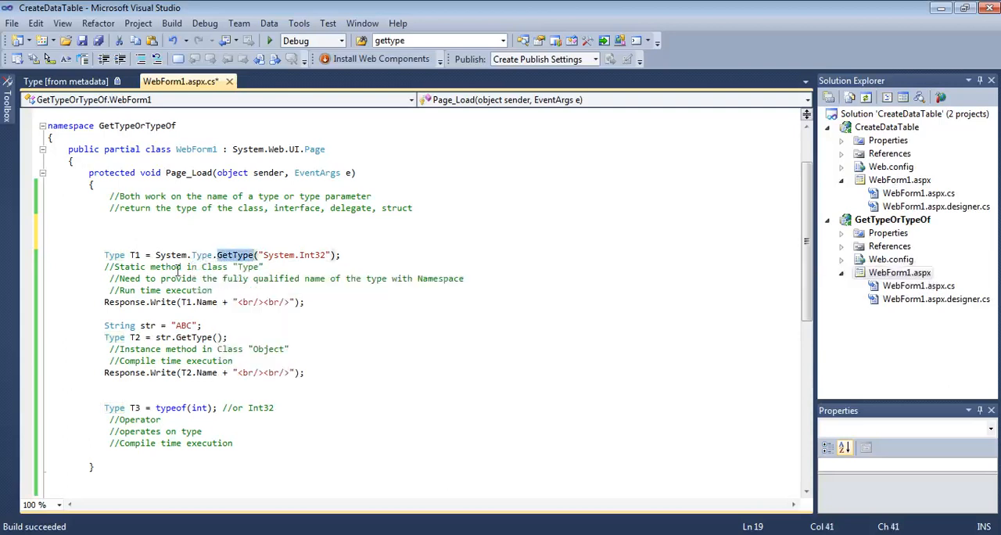
{"action": "left_click", "coordinate": [269, 255]}
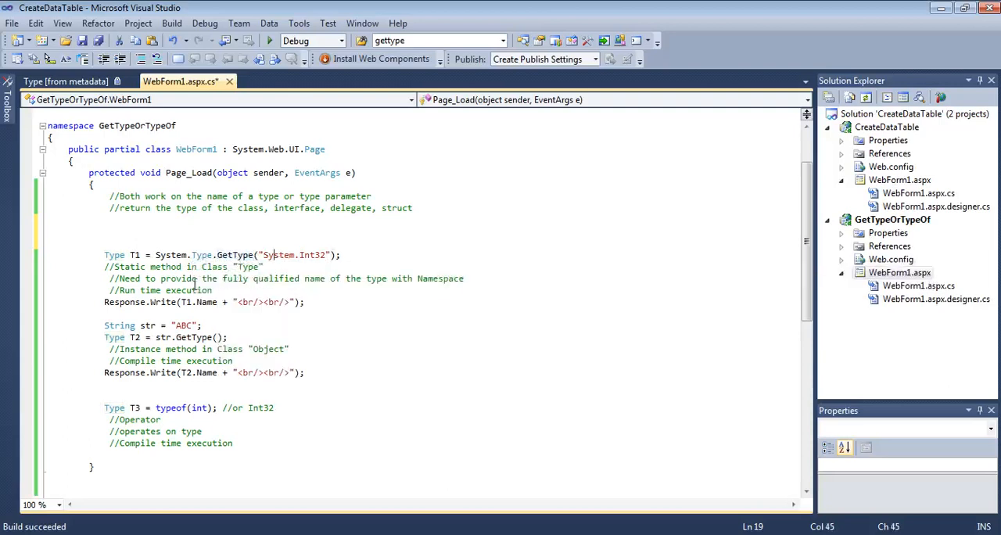
{"action": "mouse_move", "coordinate": [238, 283]}
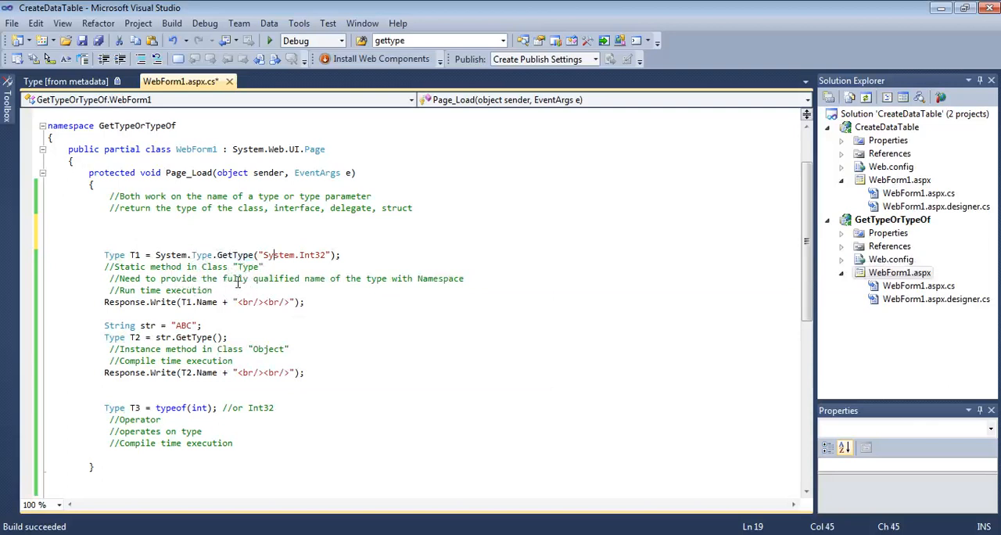
{"action": "mouse_move", "coordinate": [347, 288]}
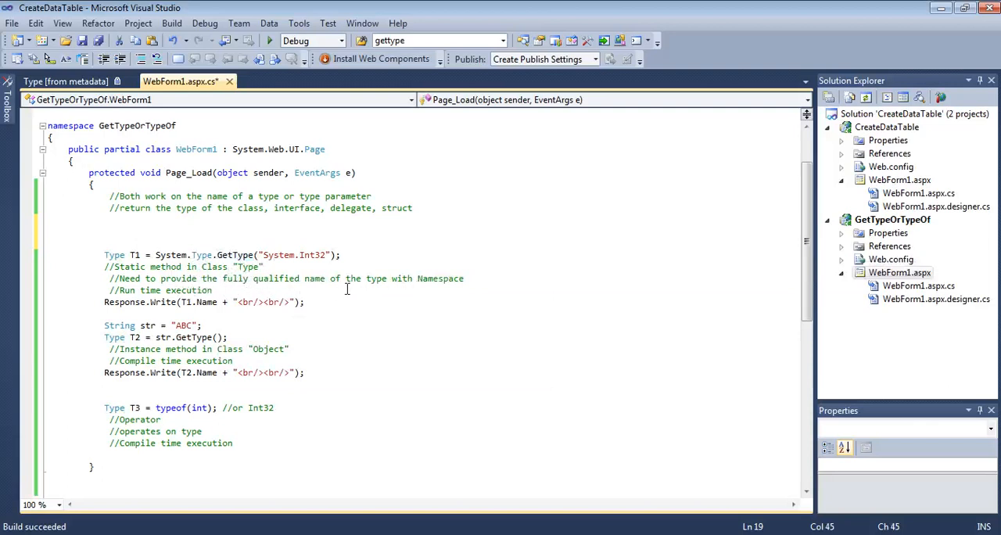
Select System in "System.Int32" so the argument can be shortened to "Int32"
{"action": "double_click", "coordinate": [313, 253]}
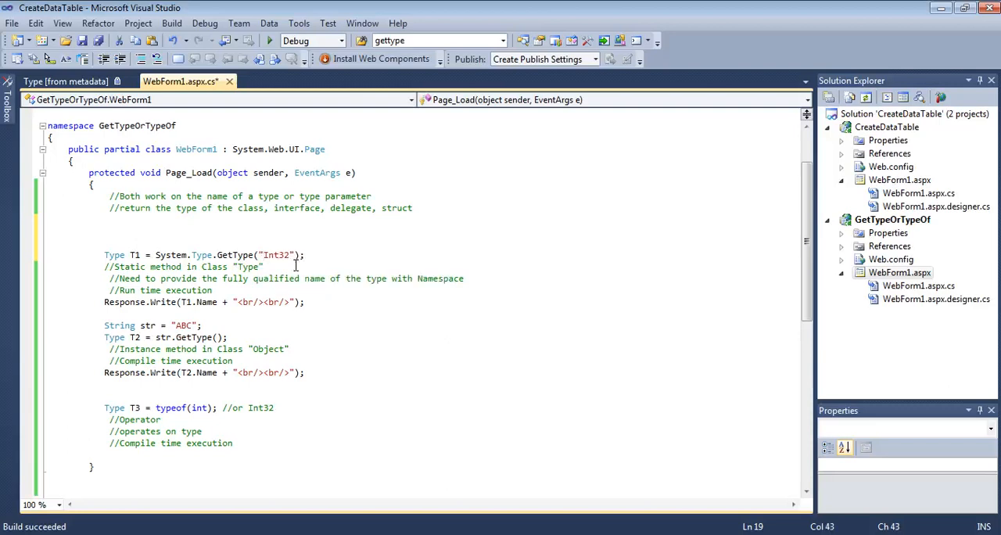
Run the page with GetType("Int32"), hit the NullReferenceException, and return to the string to restore System.Int32
{"action": "double_click", "coordinate": [275, 255]}
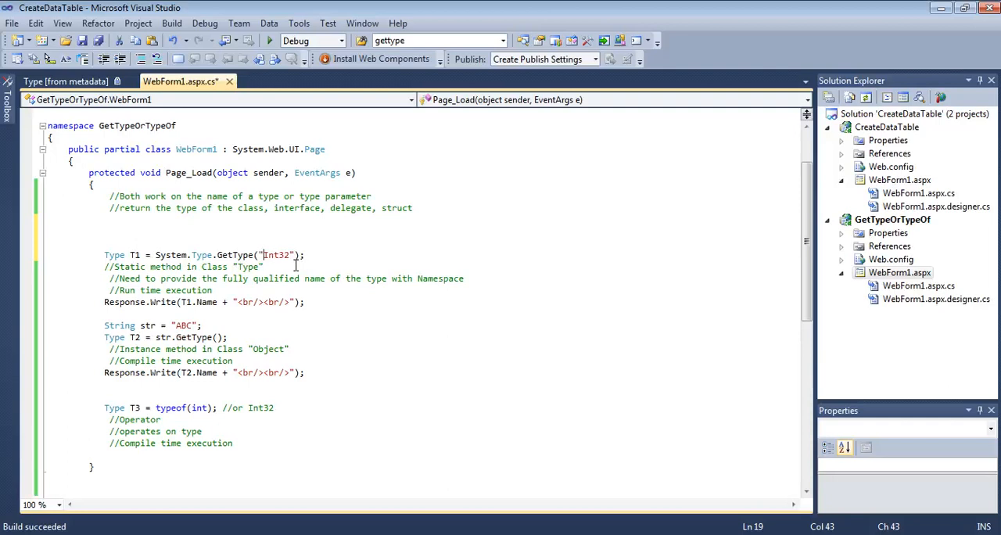
{"action": "left_click", "coordinate": [268, 41]}
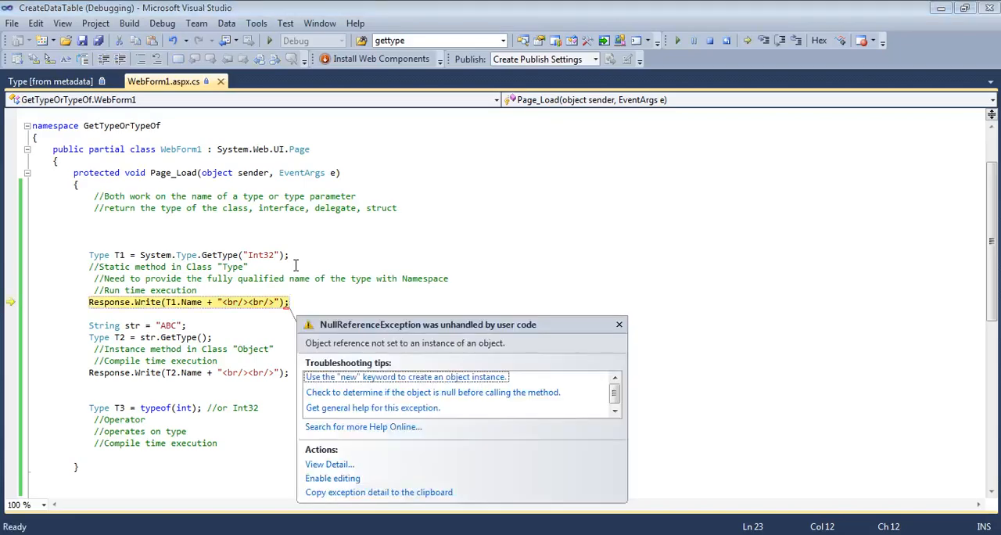
{"action": "mouse_move", "coordinate": [404, 369]}
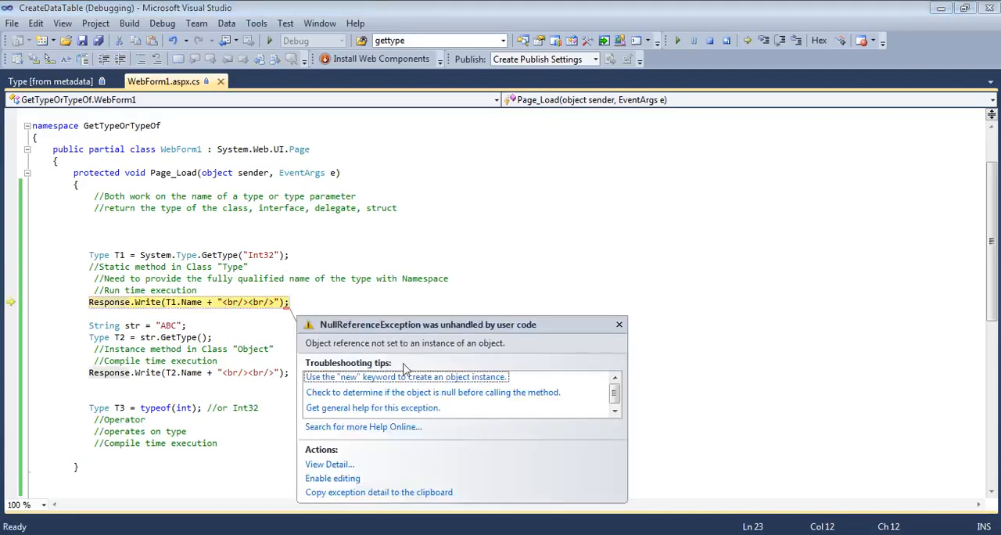
{"action": "mouse_move", "coordinate": [350, 391]}
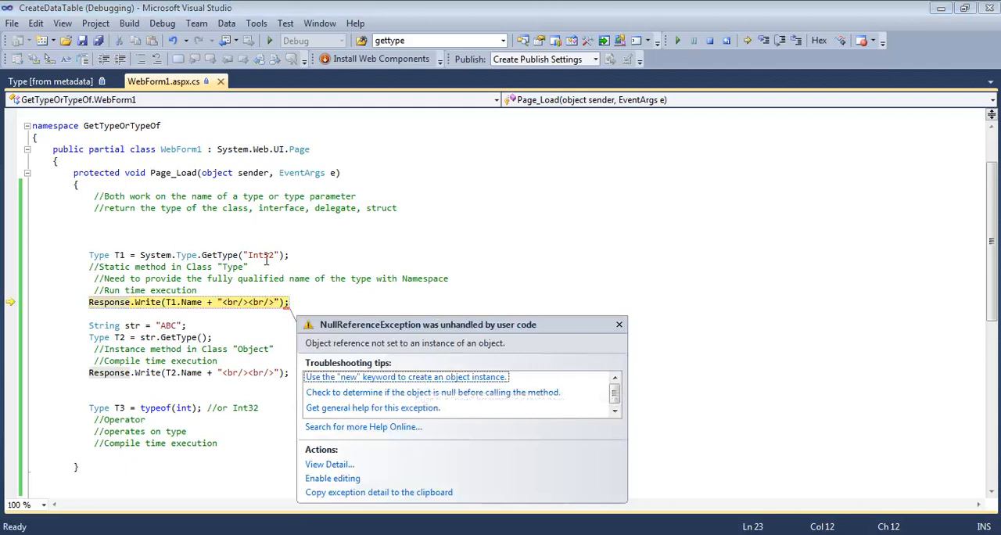
{"action": "mouse_move", "coordinate": [462, 390]}
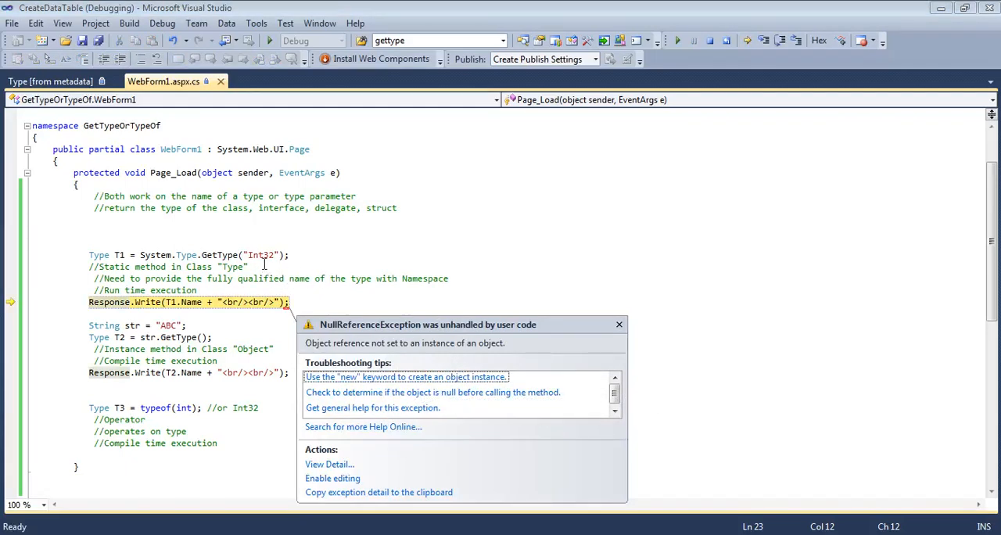
{"action": "left_click", "coordinate": [94, 243]}
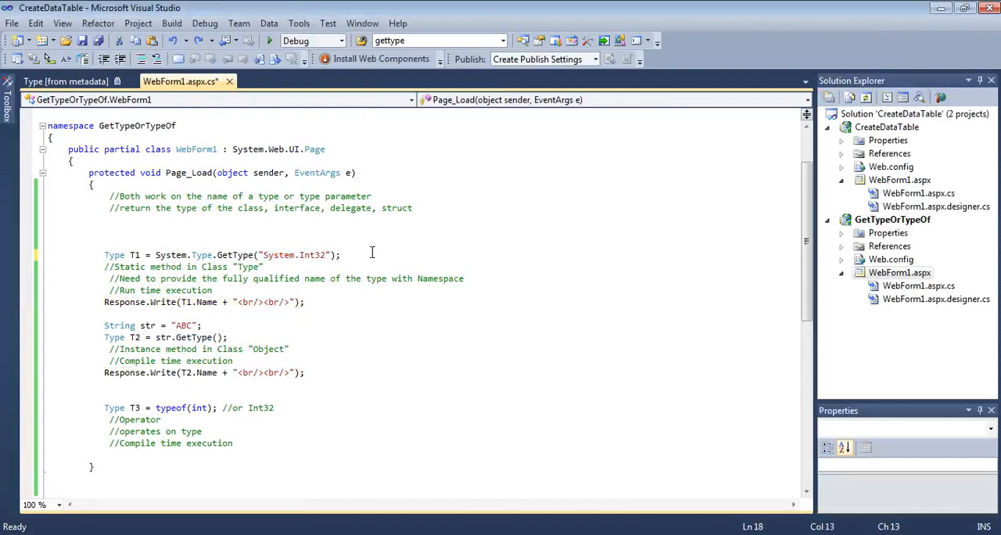
Run the corrected page, view Int32 and String in Firefox, then minimize the browser
{"action": "left_click", "coordinate": [269, 40]}
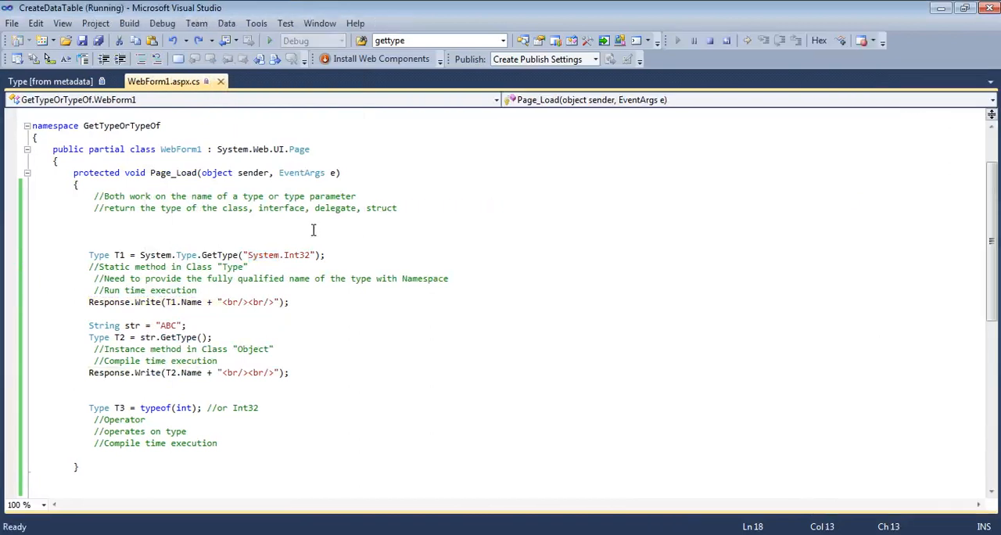
{"action": "left_click", "coordinate": [269, 41]}
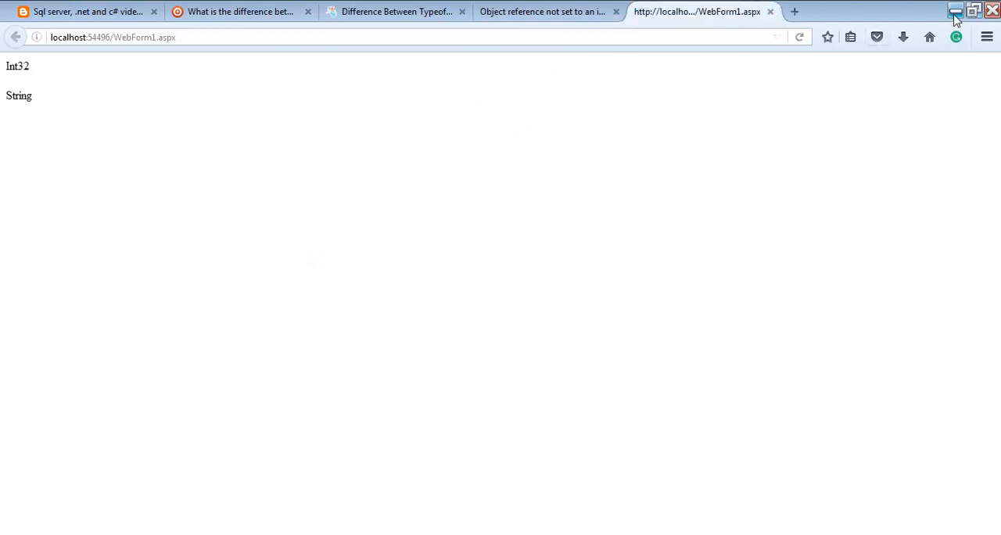
{"action": "left_click", "coordinate": [954, 10]}
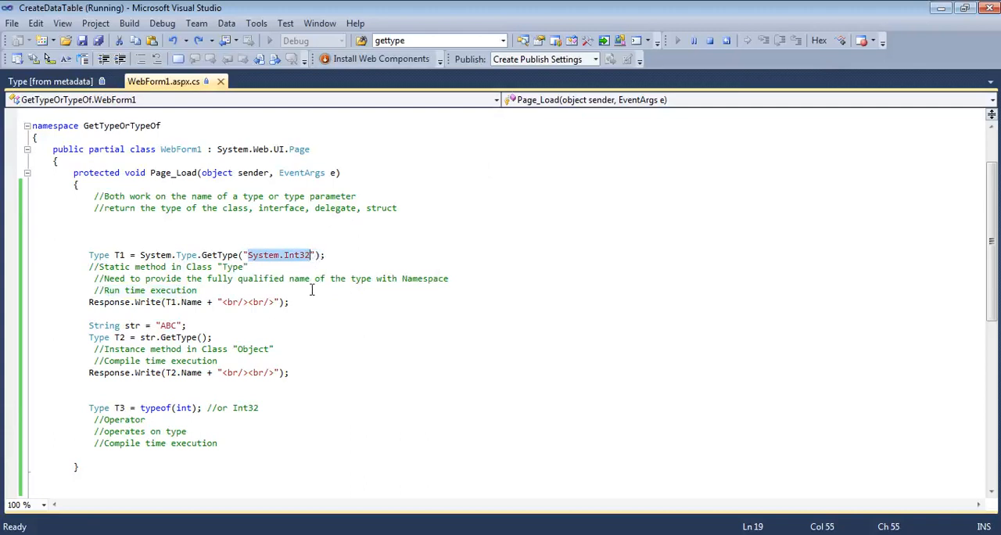
{"action": "mouse_move", "coordinate": [218, 291]}
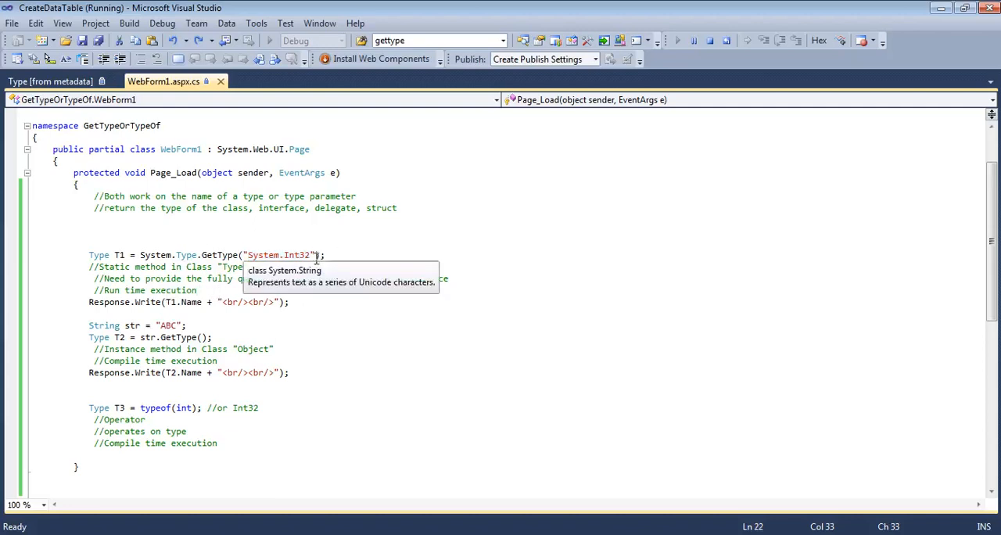
{"action": "mouse_move", "coordinate": [410, 268]}
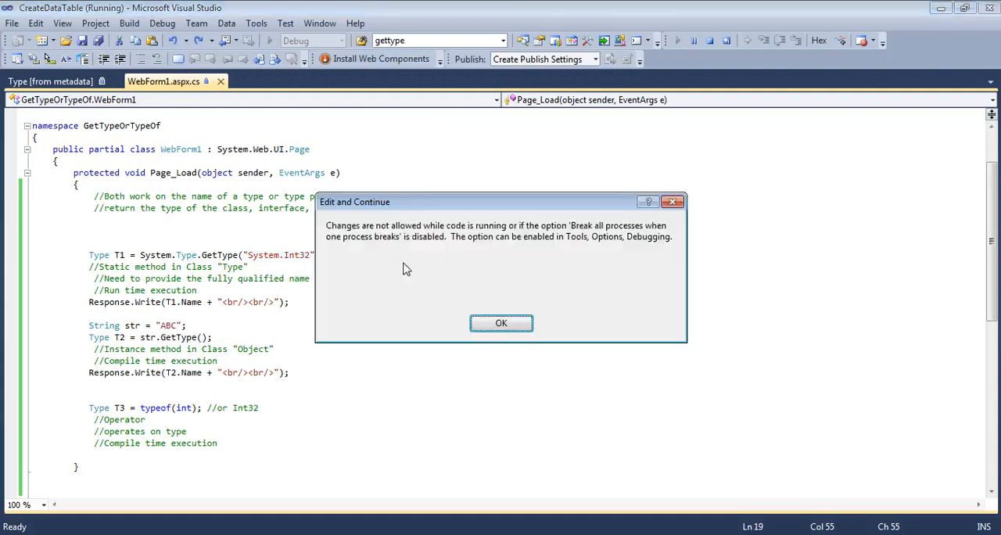
Dismiss the Edit and Continue warning with OK before stopping the run
{"action": "left_click", "coordinate": [501, 322]}
{"action": "type", "text": "1"}
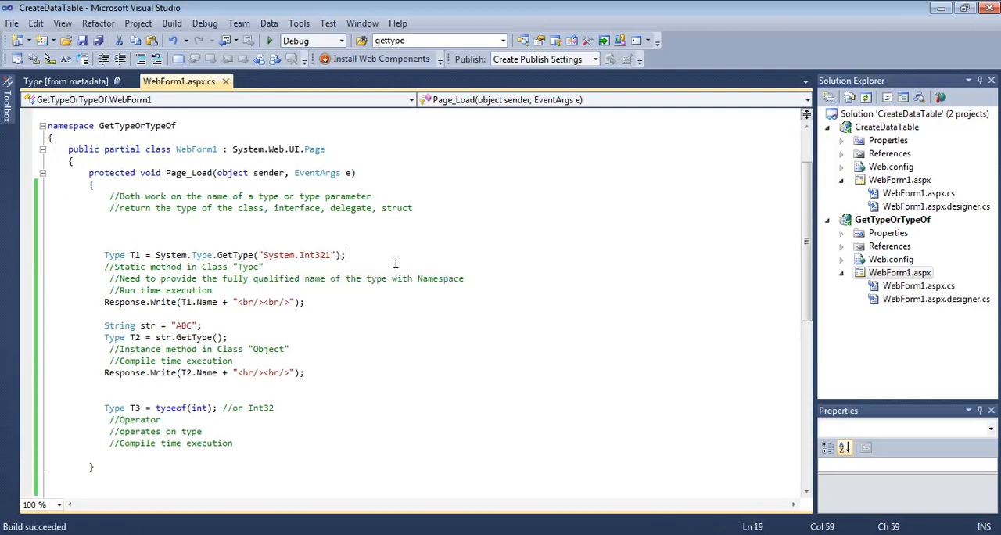
Run with "System.Int321" to get the NullReferenceException, stop debugging, remove the stray 1, and run again
{"action": "left_click", "coordinate": [268, 41]}
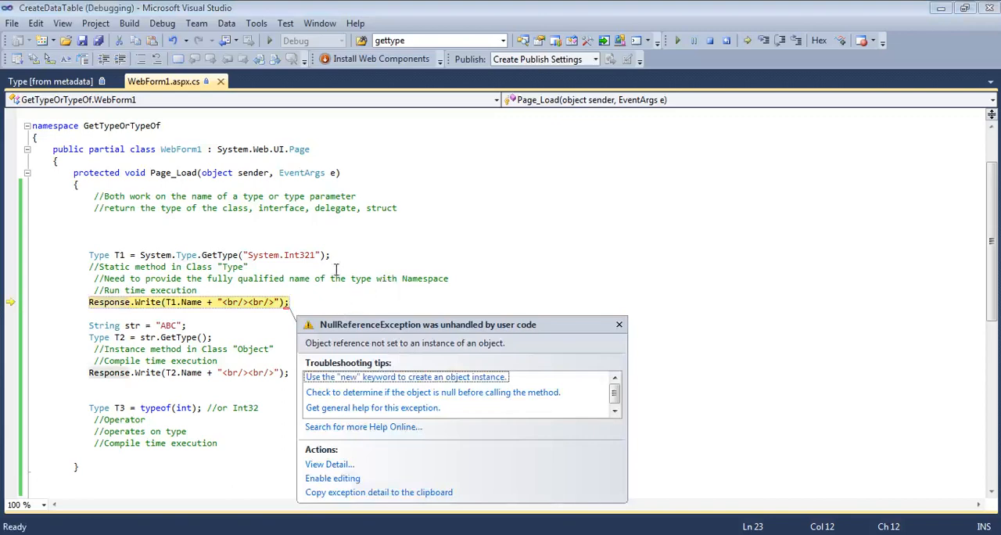
{"action": "left_click", "coordinate": [162, 22]}
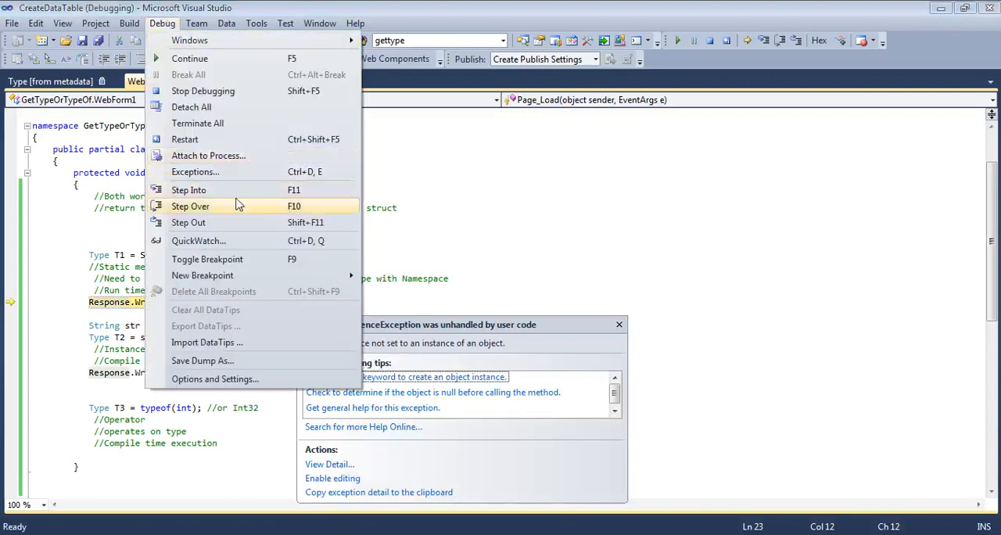
{"action": "left_click", "coordinate": [204, 90]}
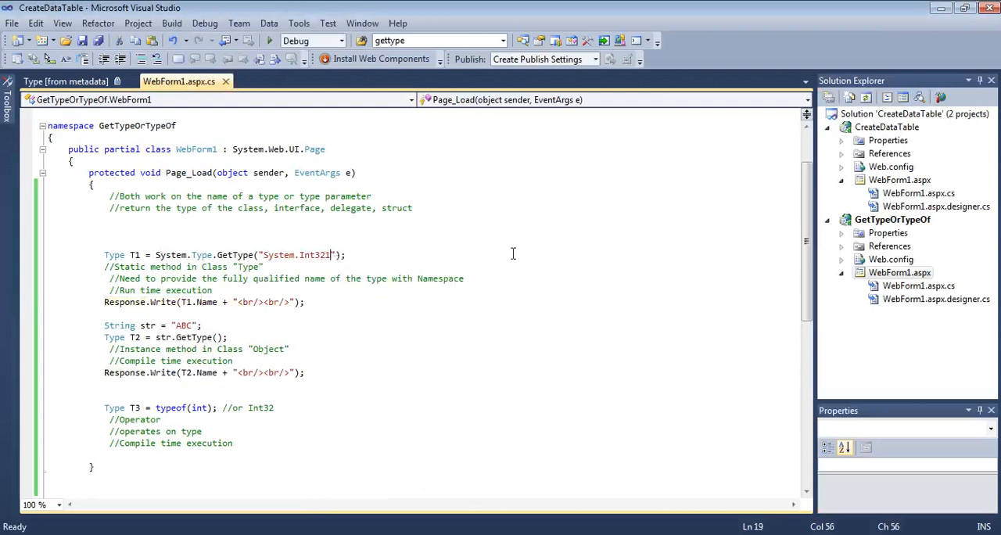
{"action": "key", "text": "Backspace"}
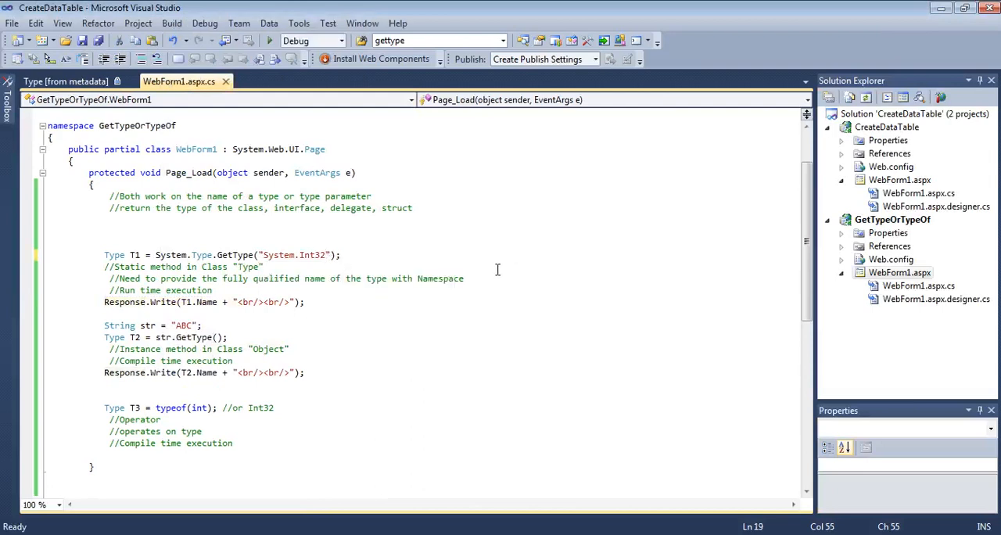
{"action": "left_click", "coordinate": [269, 41]}
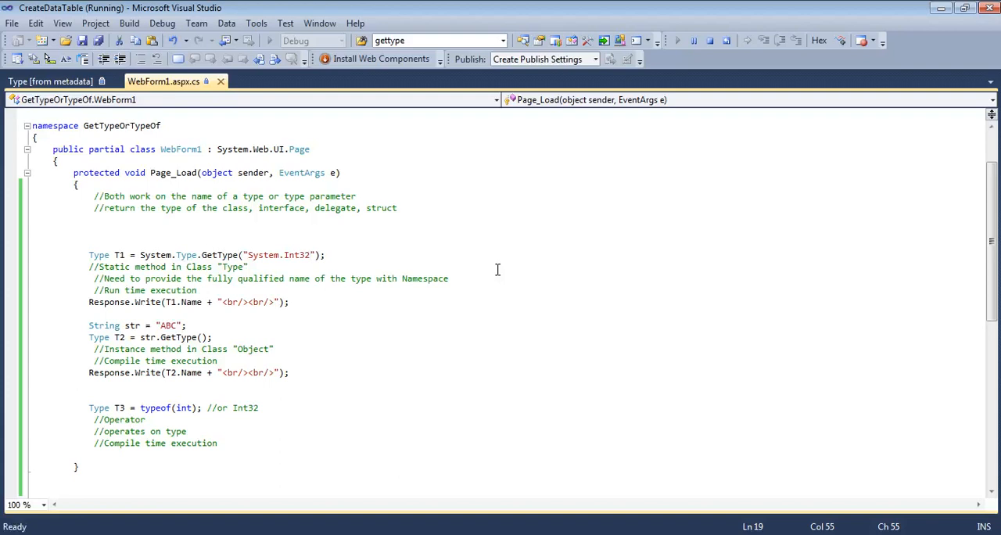
{"action": "key", "text": "F5"}
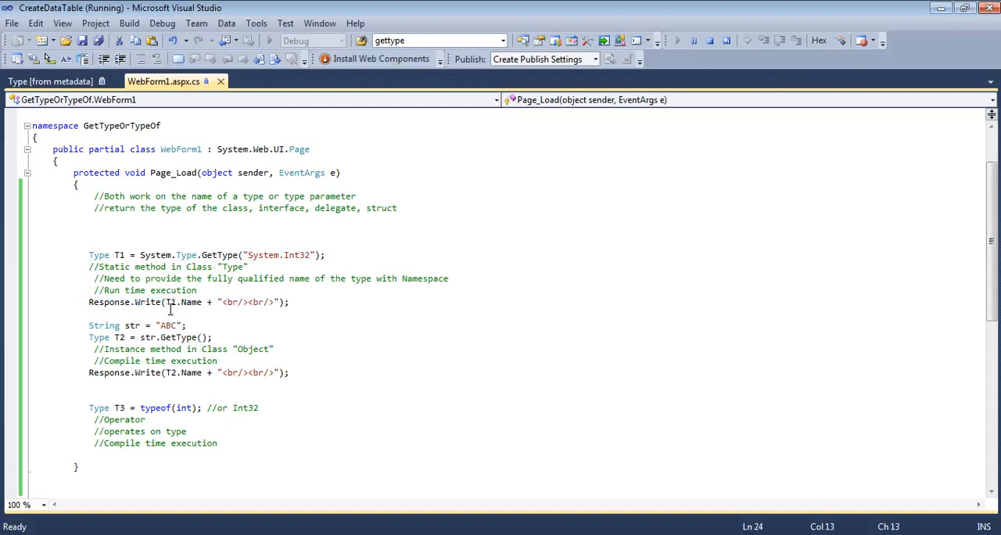
{"action": "mouse_move", "coordinate": [303, 391]}
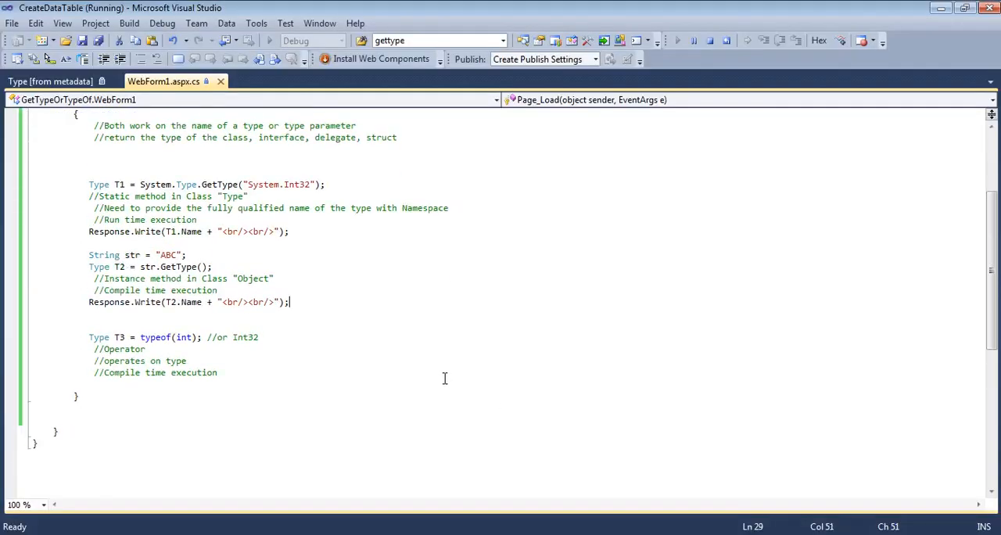
{"action": "mouse_move", "coordinate": [175, 266]}
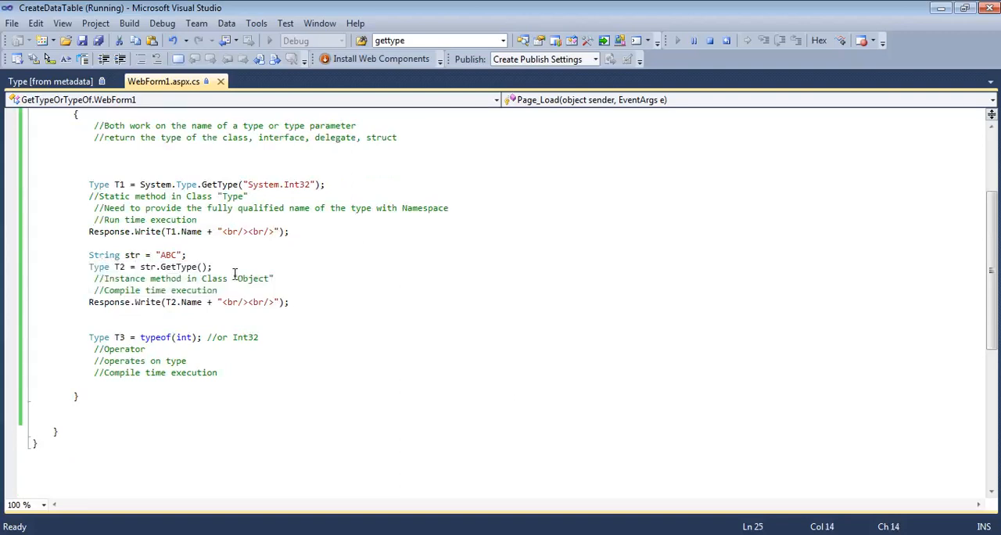
{"action": "double_click", "coordinate": [103, 254]}
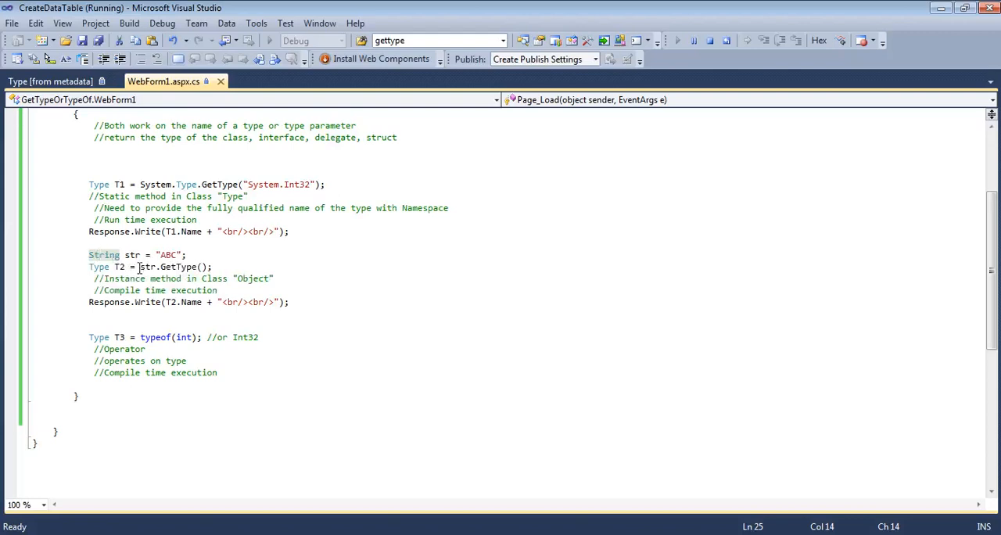
{"action": "mouse_move", "coordinate": [182, 278]}
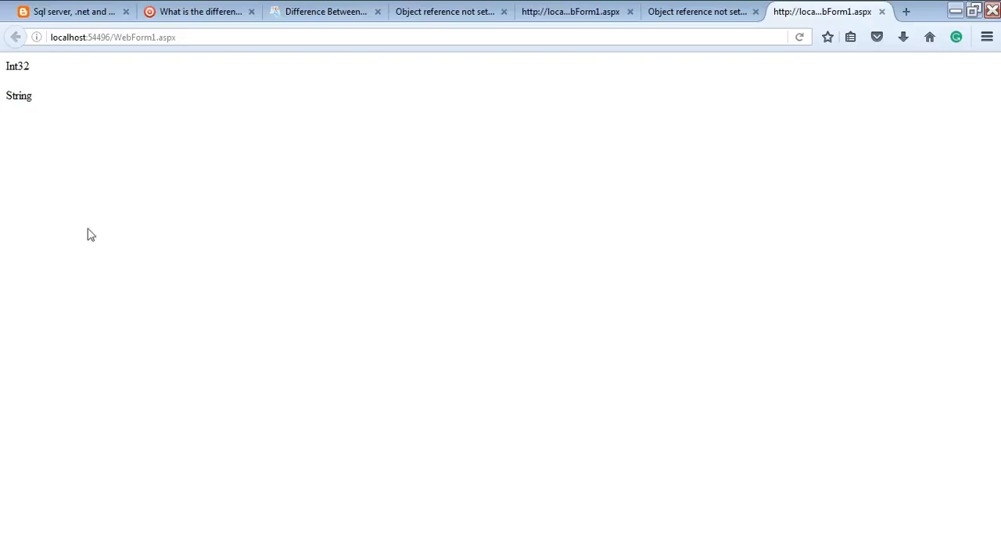
{"action": "double_click", "coordinate": [19, 94]}
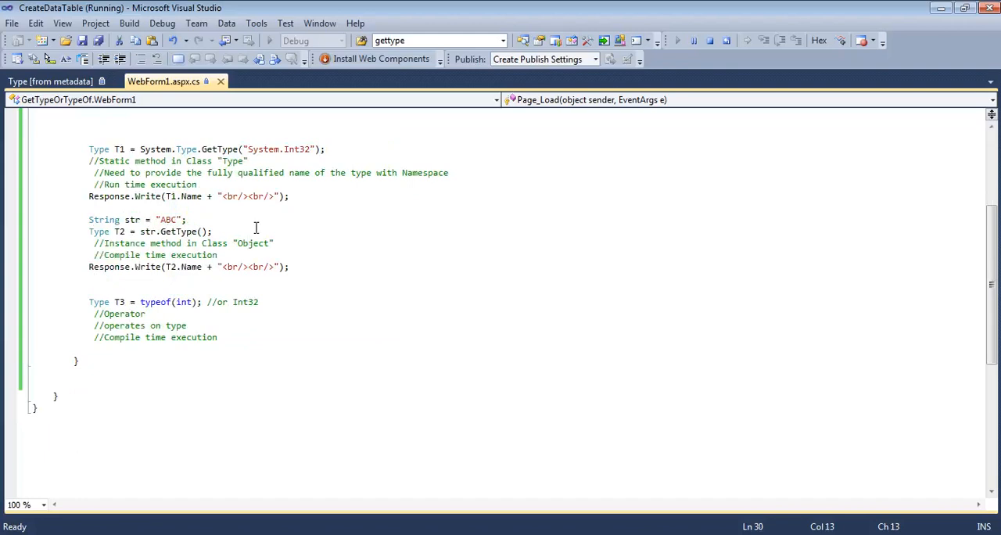
Stop the running page so typeof(int) can be changed to typeof(str)
{"action": "left_click", "coordinate": [272, 349]}
{"action": "type", "text": "str"}
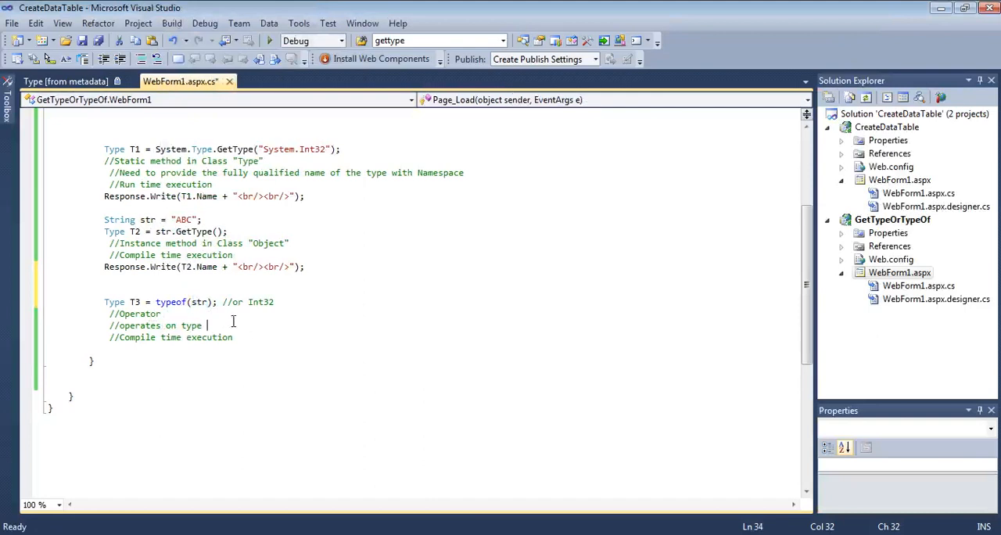
{"action": "mouse_move", "coordinate": [202, 302]}
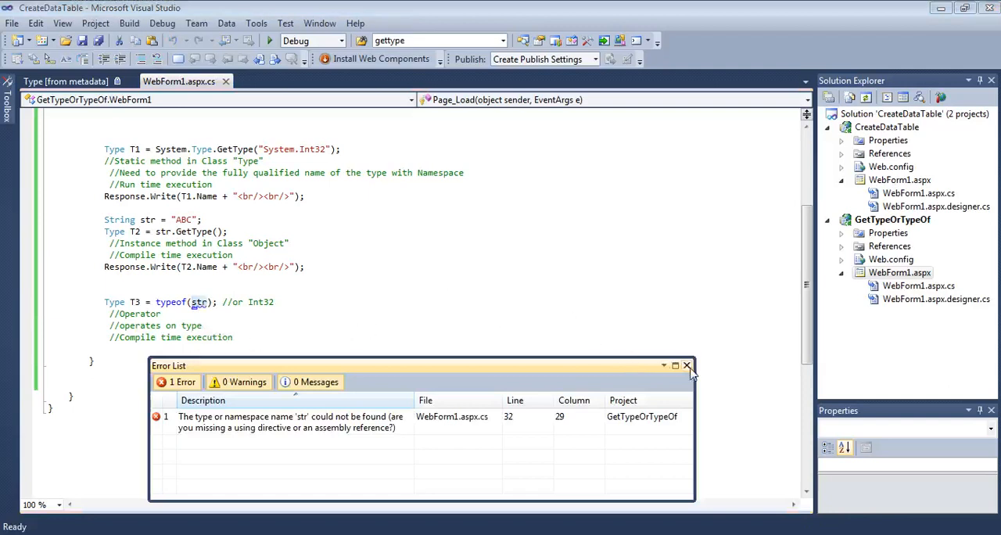
Close the Error List and select str.GetType() for comparison before restoring typeof(int)
{"action": "left_click", "coordinate": [687, 366]}
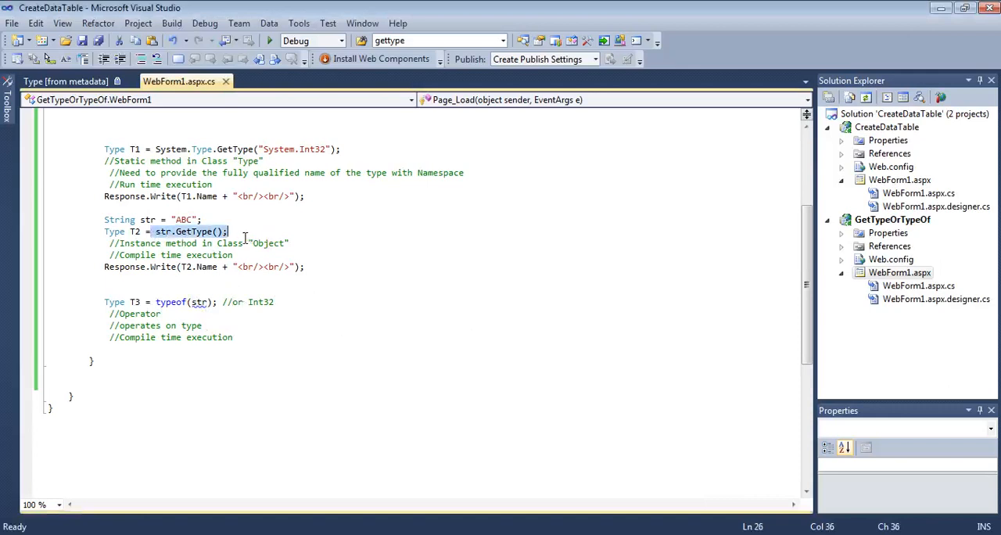
{"action": "left_click", "coordinate": [220, 244]}
{"action": "type", "text": "in"}
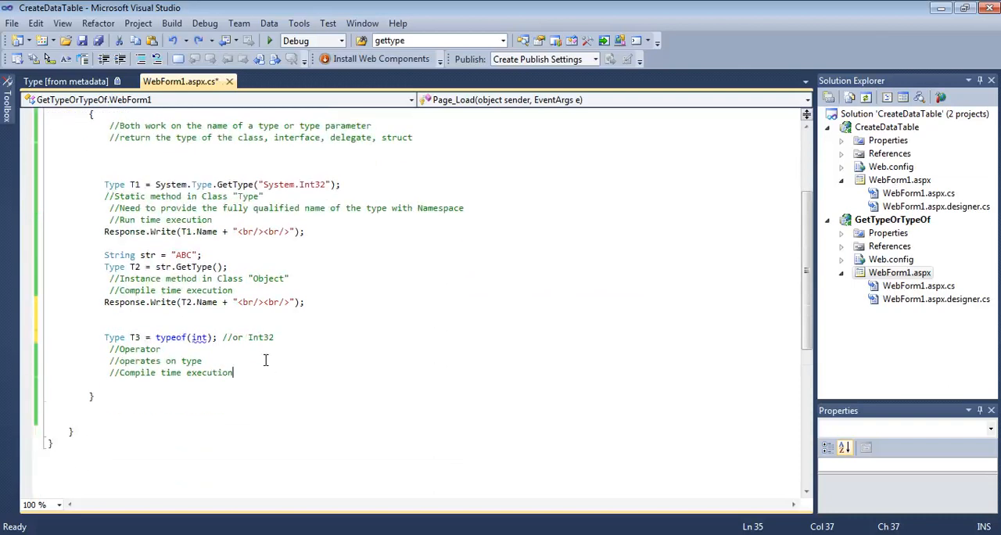
{"action": "scroll", "scroll_direction": "up", "scroll_amount": 3}
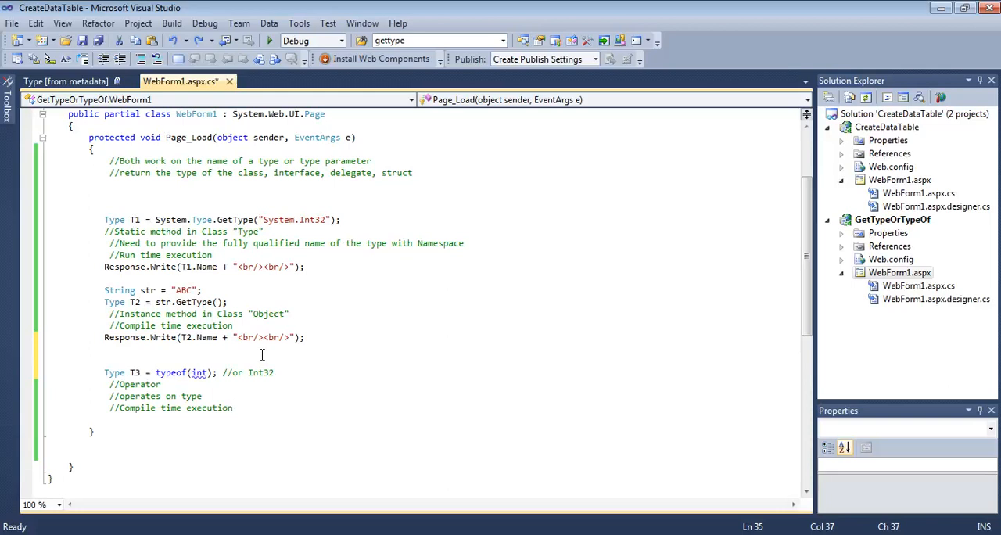
{"action": "left_click", "coordinate": [231, 407]}
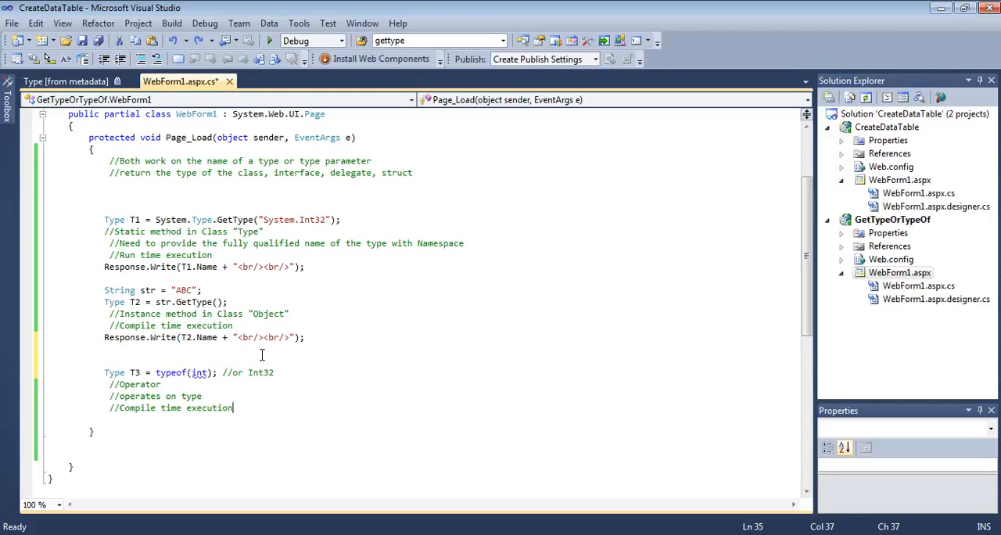